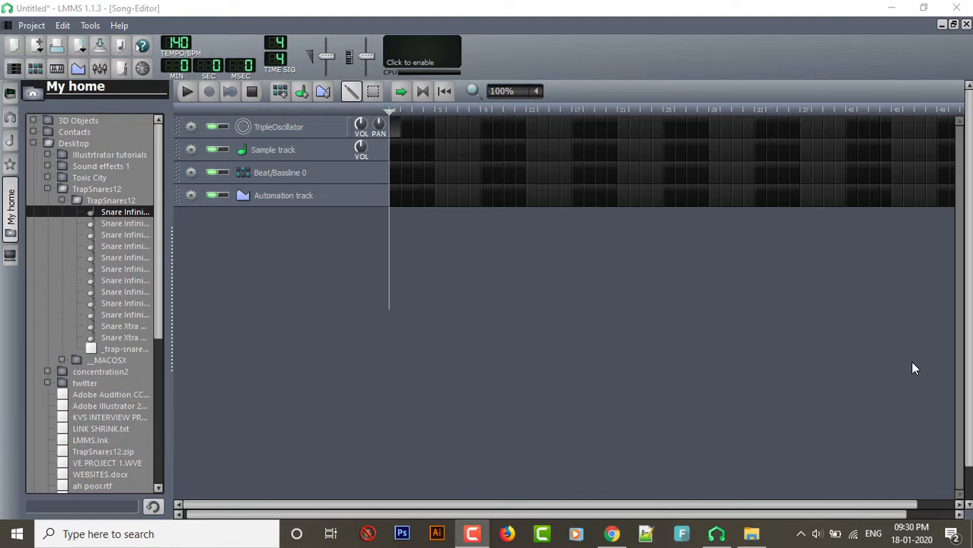
# - Bring the Beat Production Trap Snares page to the front over LMMS
pyautogui.click(612, 532)
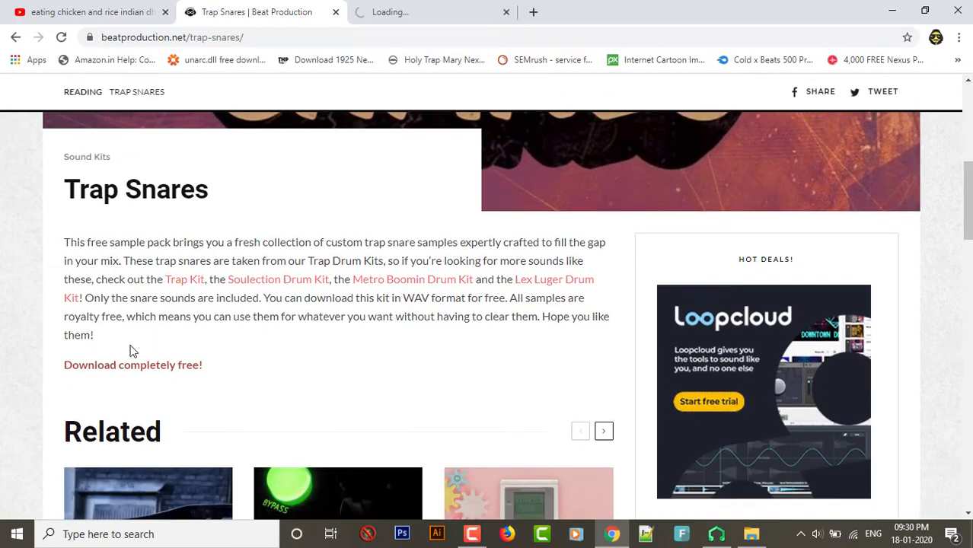
# - Follow the 'Download completely free!' link for the Trap Snares pack and look over the page
pyautogui.click(133, 365)
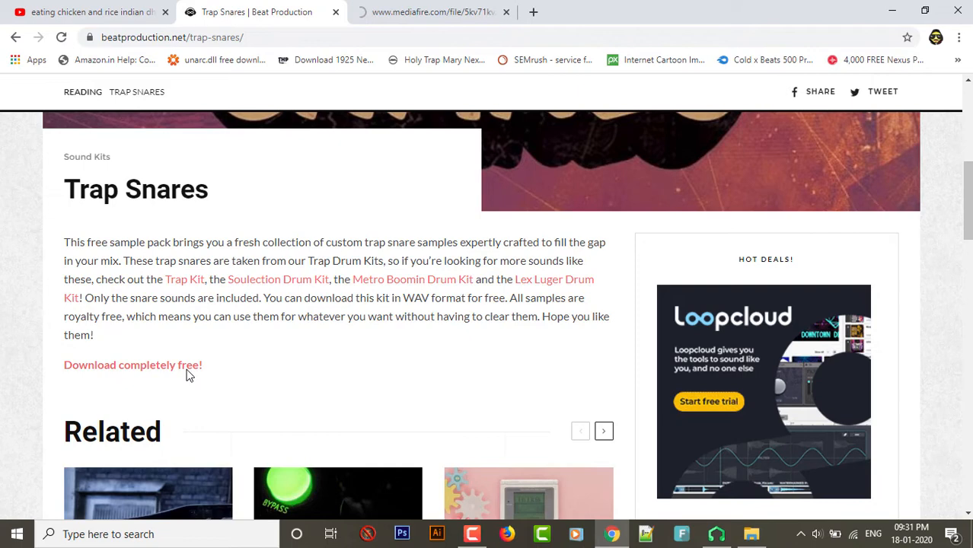
pyautogui.scroll(3)
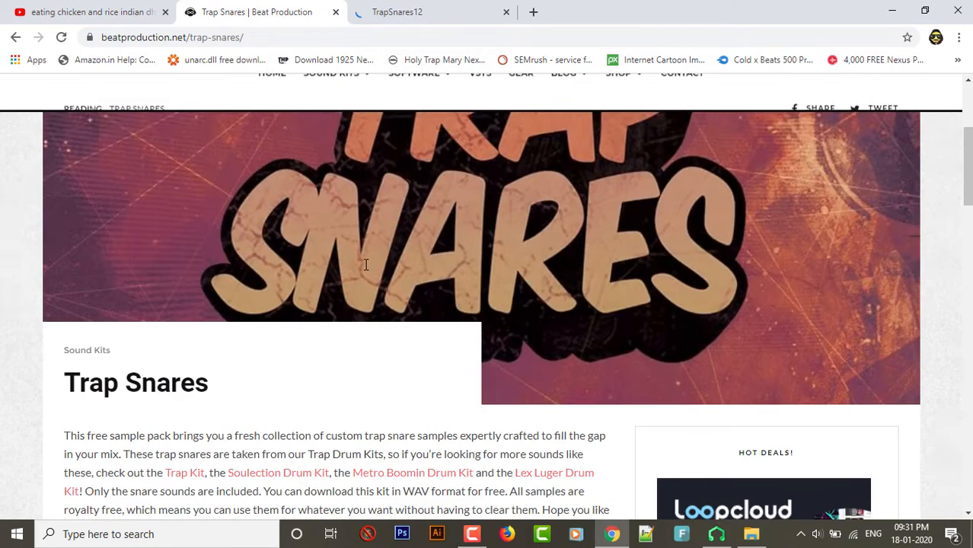
pyautogui.scroll(3)
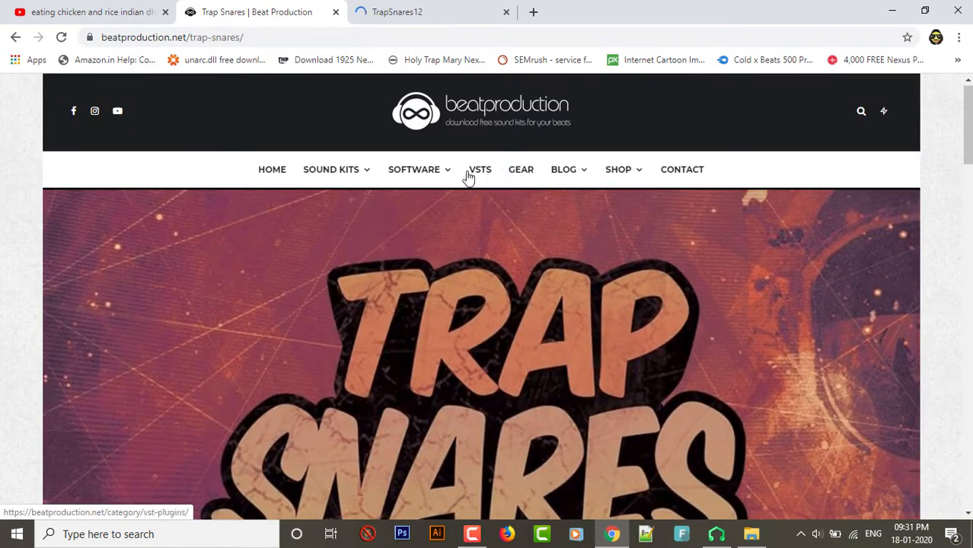
pyautogui.scroll(-3)
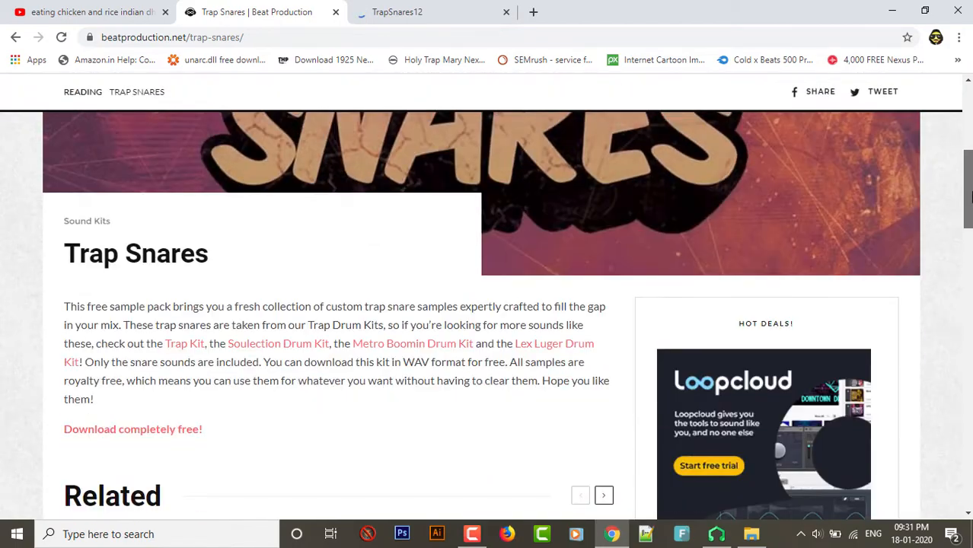
pyautogui.scroll(-3)
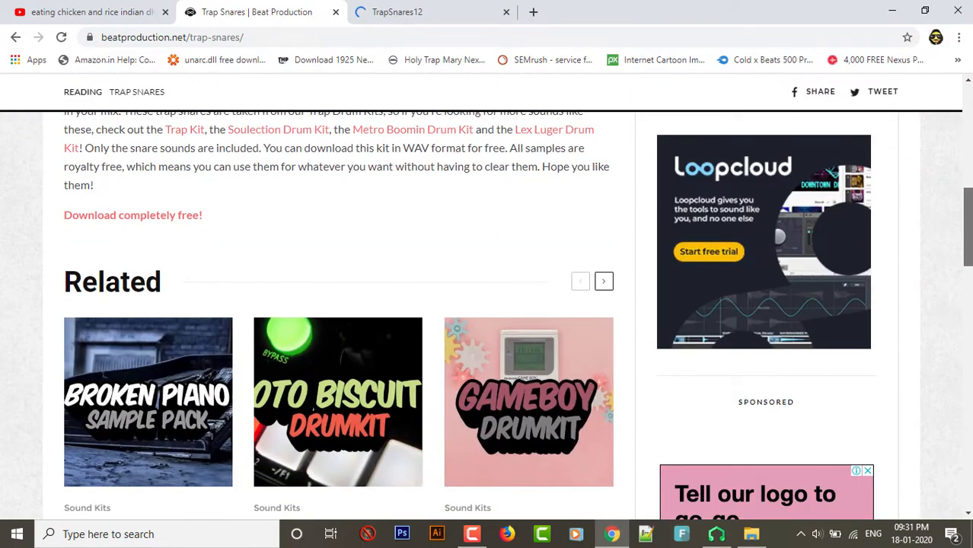
# - Start the TrapSnares12 zip download from its MediaFire page and return to LMMS
pyautogui.click(396, 12)
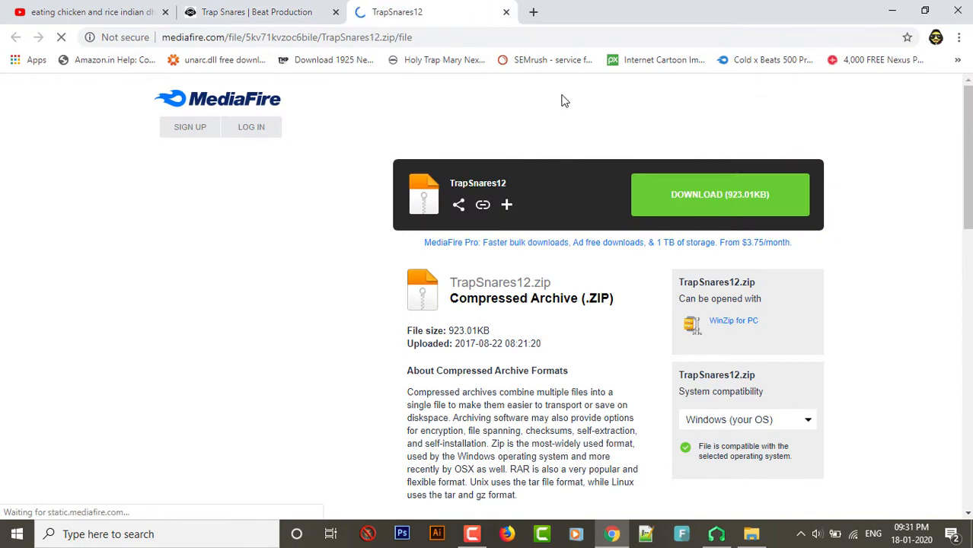
pyautogui.click(719, 195)
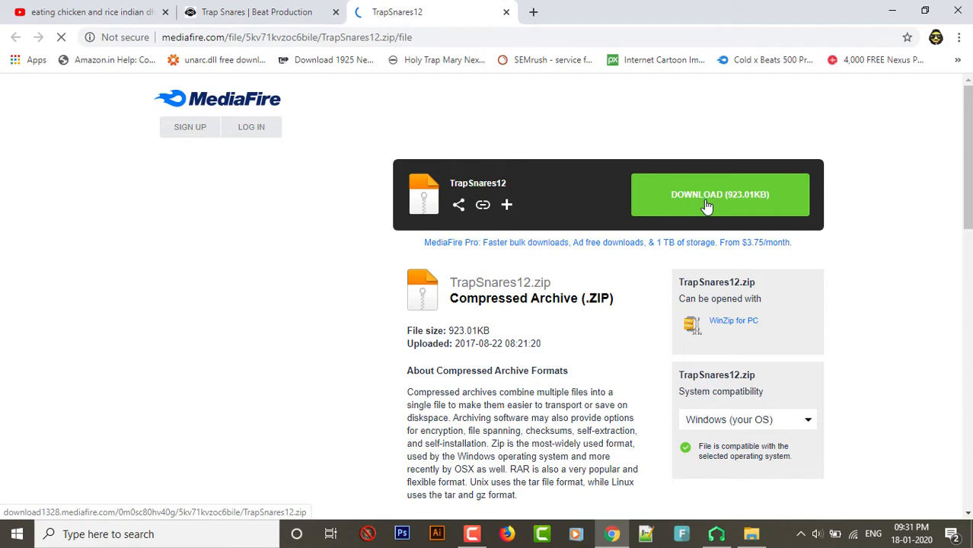
pyautogui.click(715, 533)
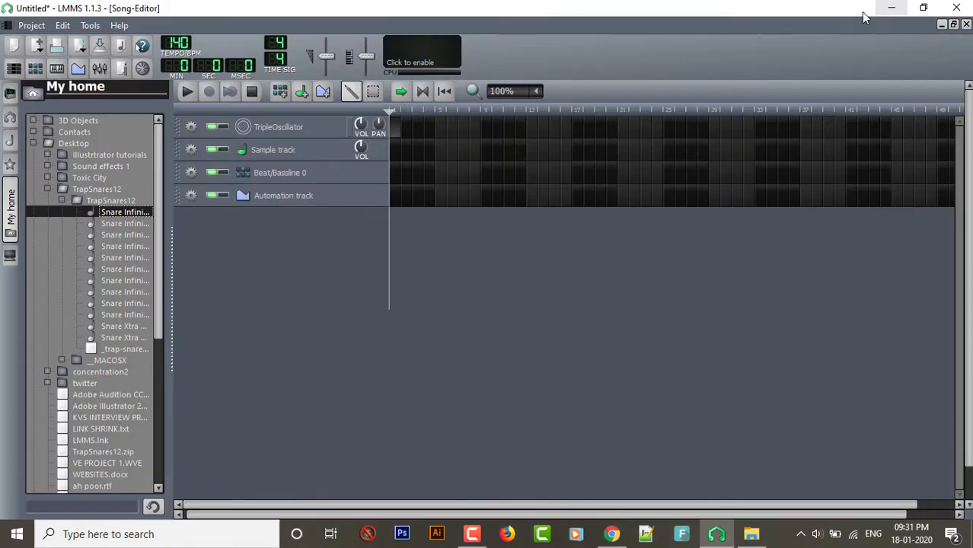
pyautogui.moveTo(884, 221)
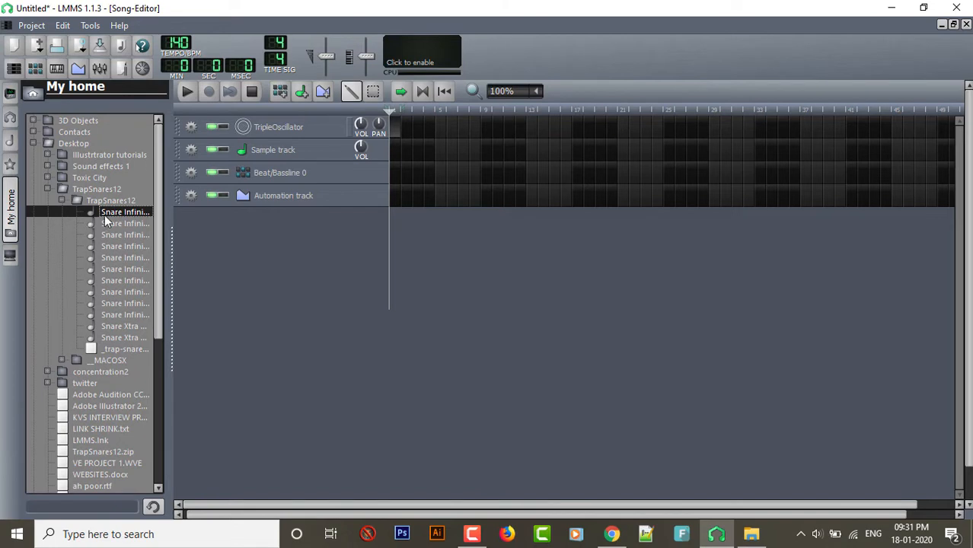
pyautogui.moveTo(146, 299)
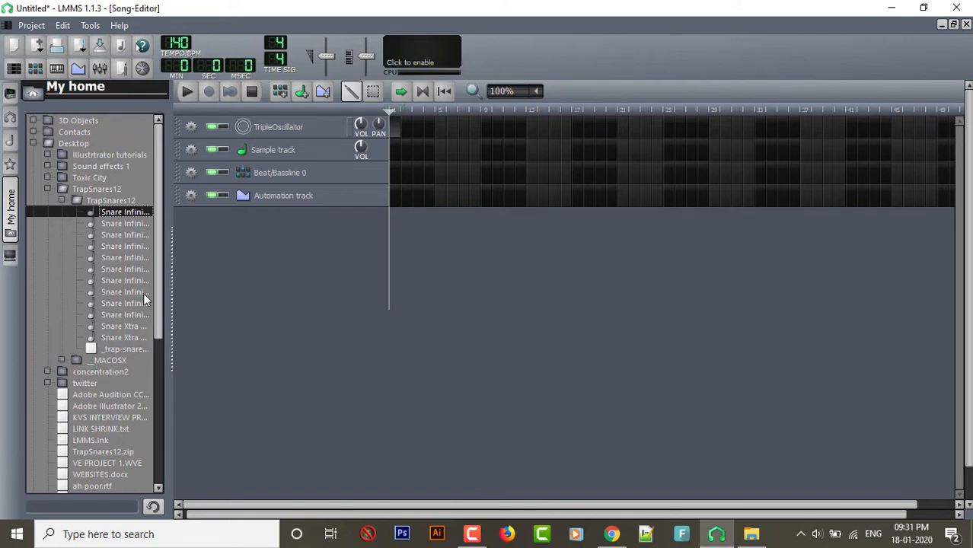
pyautogui.moveTo(150, 205)
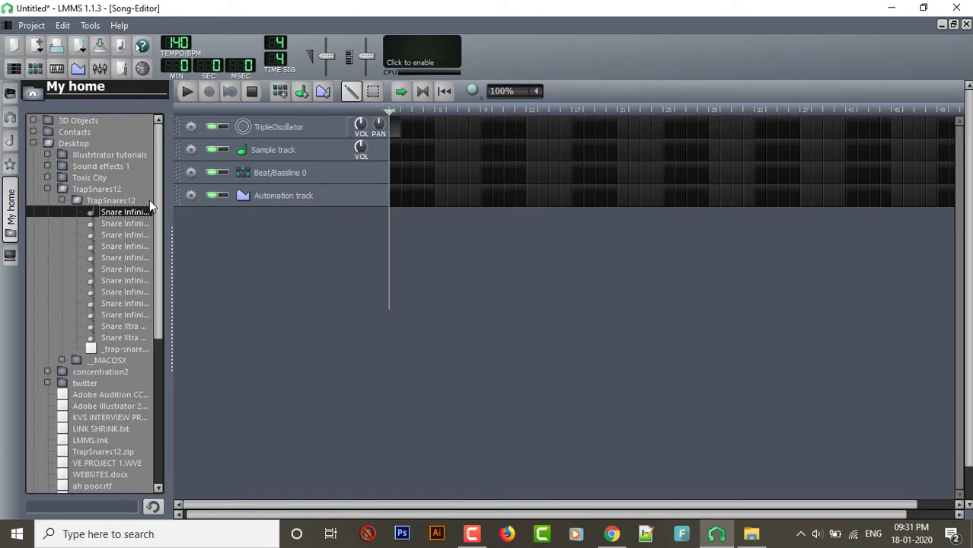
pyautogui.moveTo(181, 173)
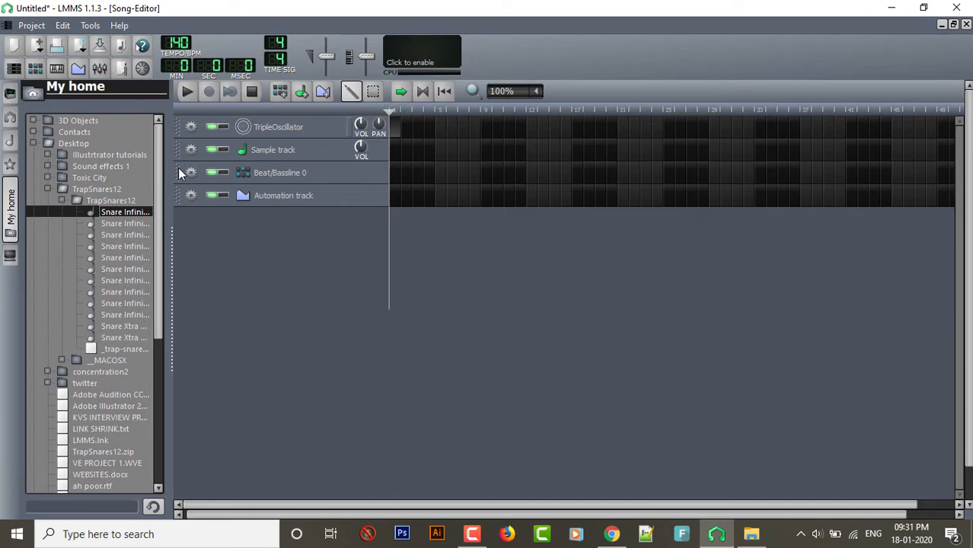
pyautogui.moveTo(169, 175)
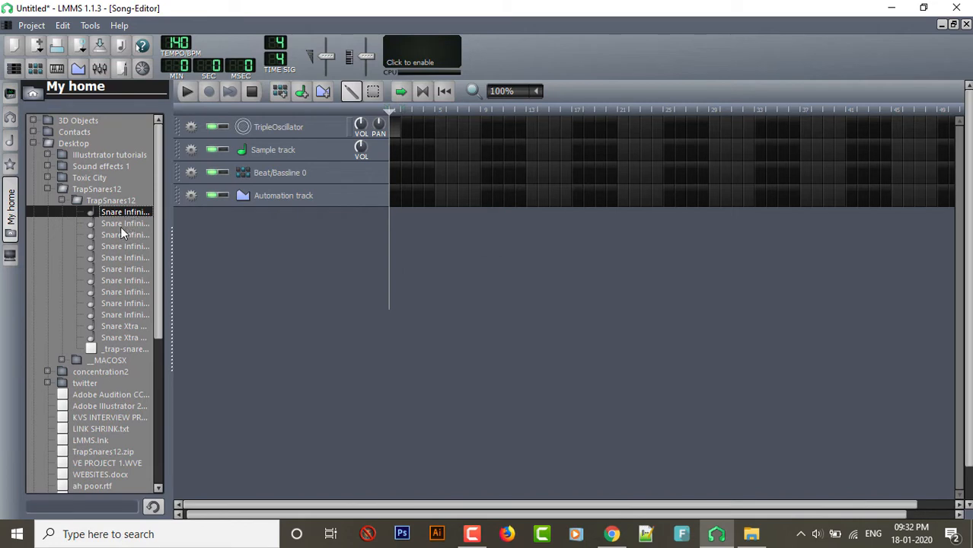
# - Preview successive Snare files in TrapSnares12 from the My home sidebar, down to the Snare Xtra files
pyautogui.click(125, 222)
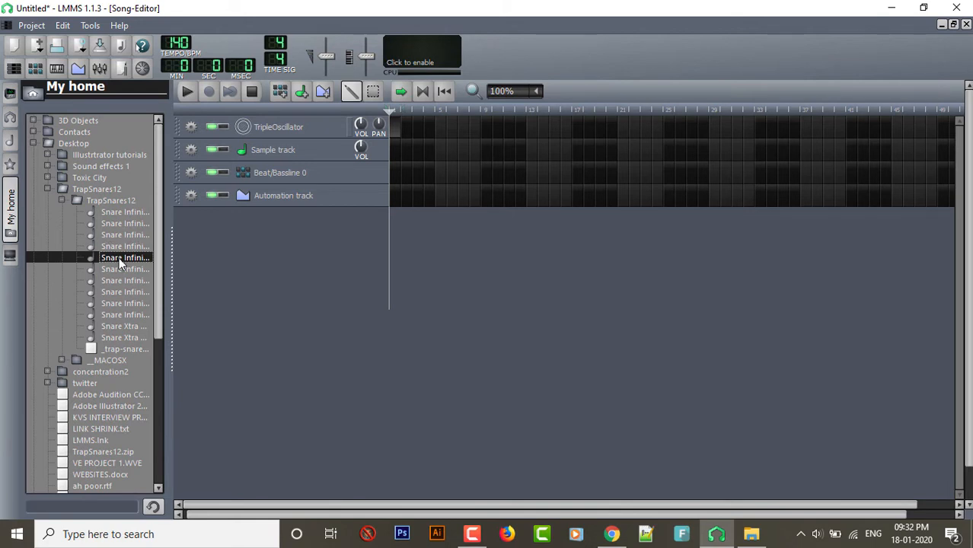
pyautogui.moveTo(119, 272)
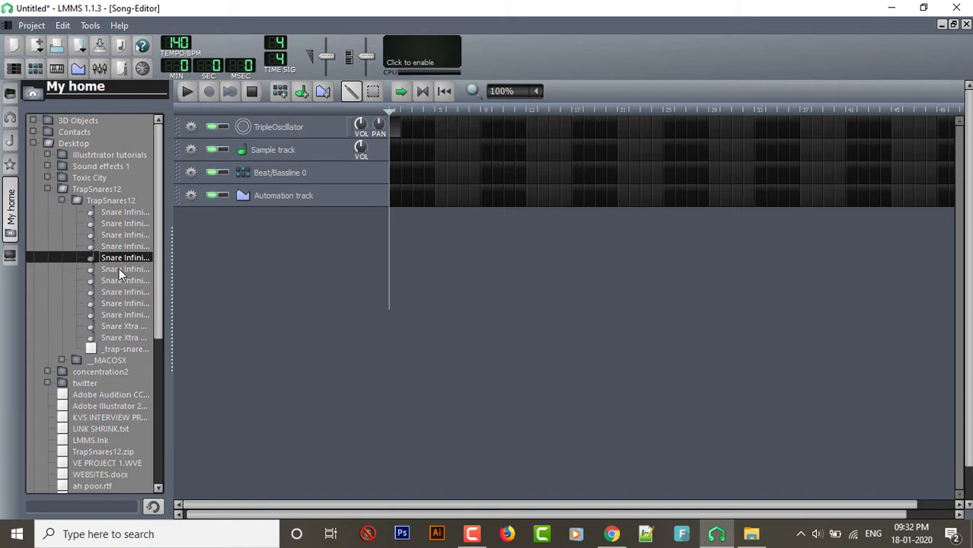
pyautogui.click(125, 268)
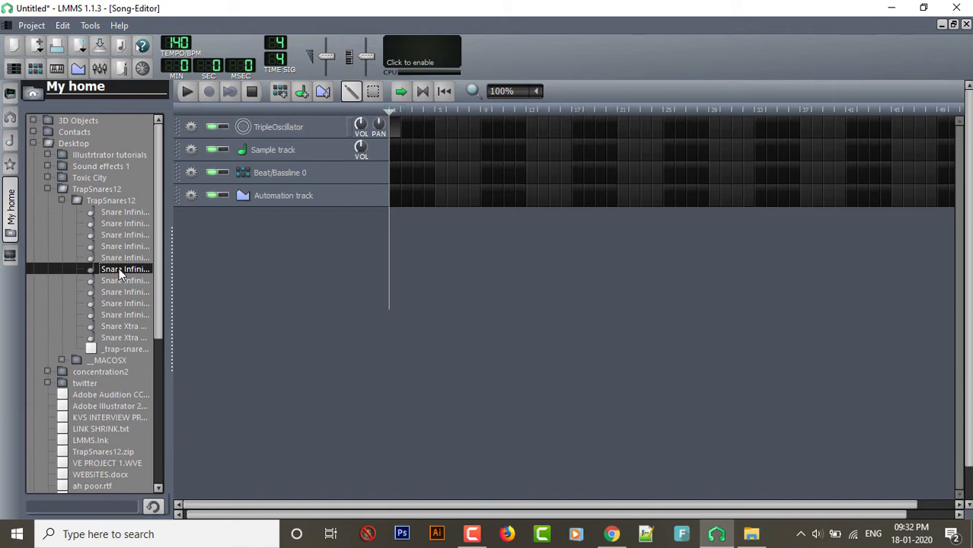
pyautogui.click(125, 280)
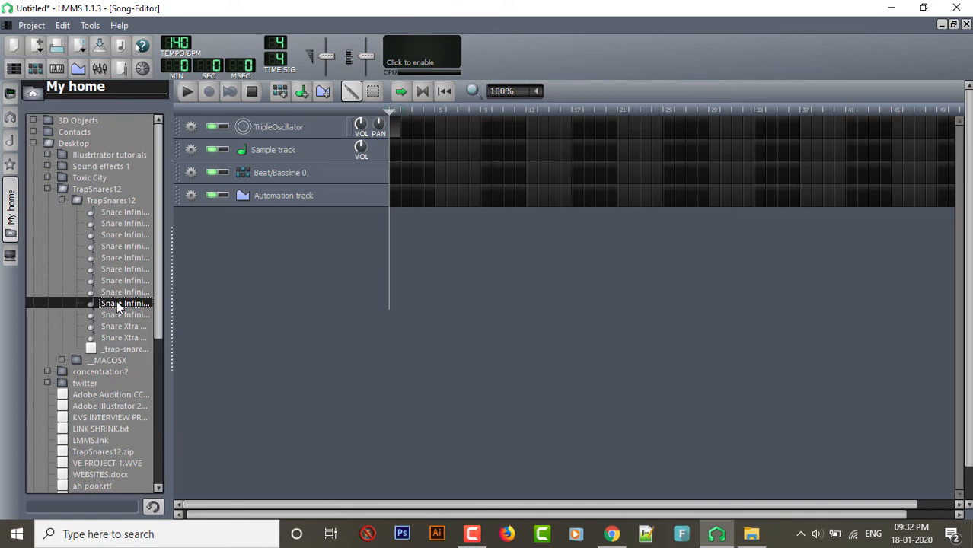
pyautogui.moveTo(119, 314)
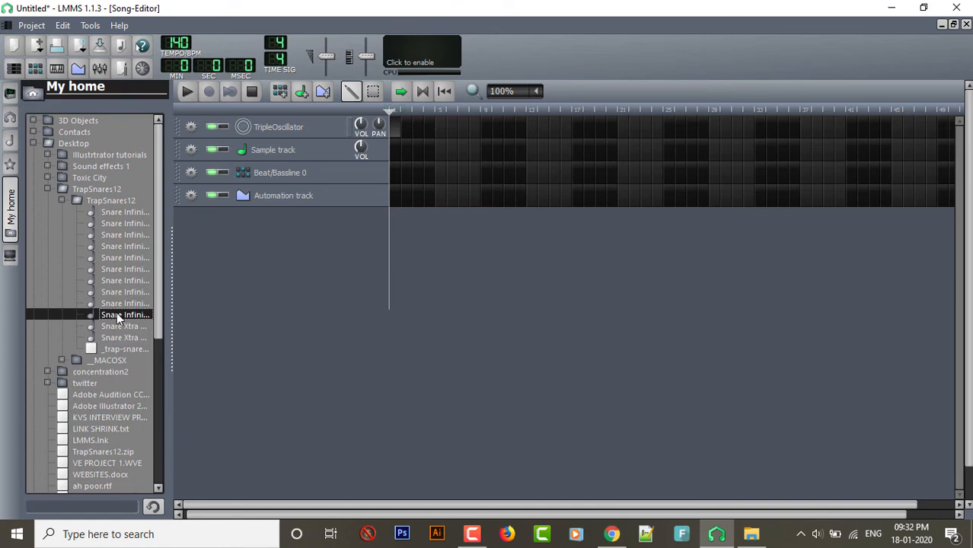
pyautogui.click(125, 326)
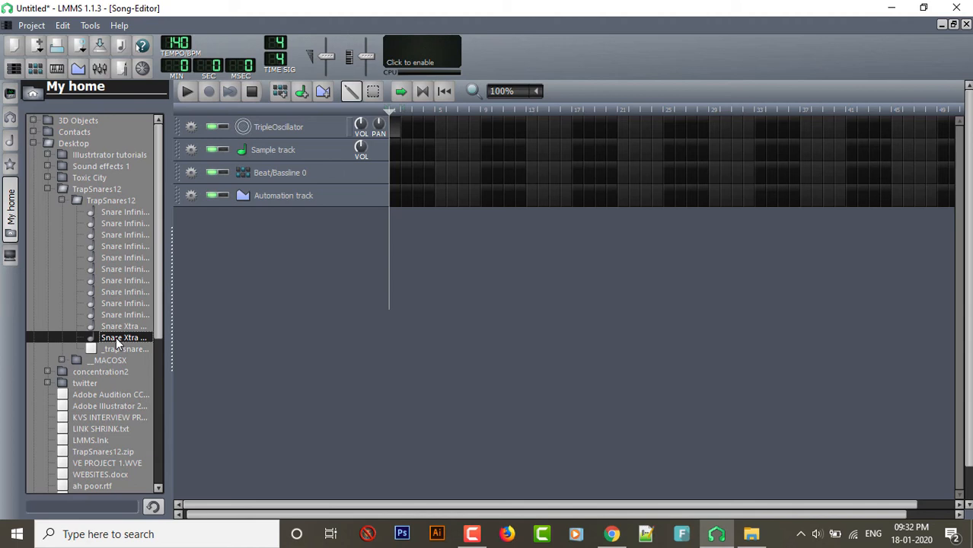
pyautogui.moveTo(306, 306)
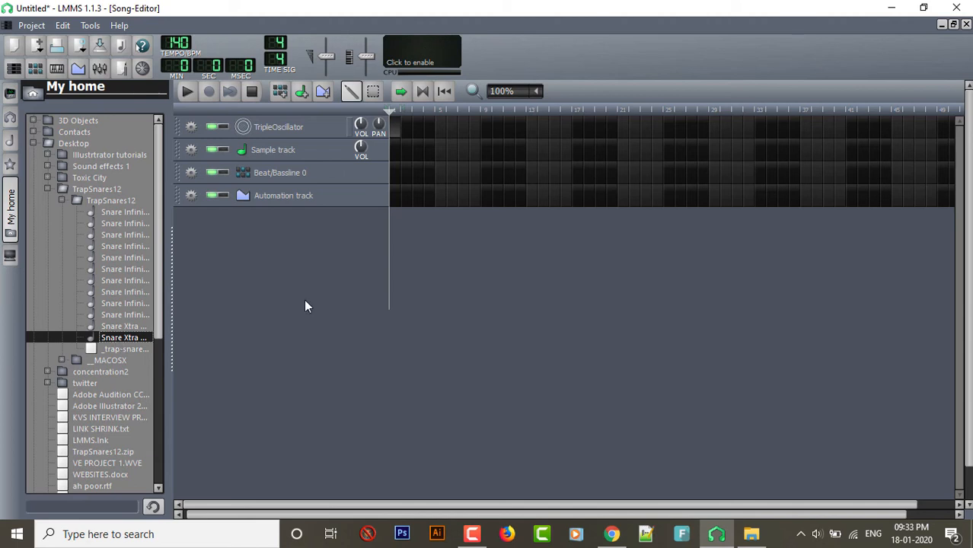